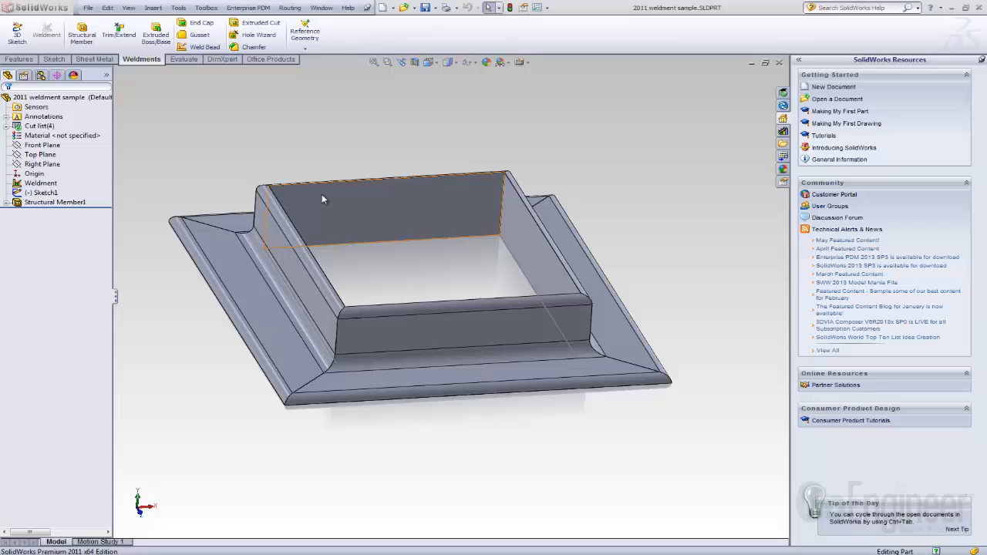
Edit Structural Member1 to use the c channel profile type and list its available sizes.
click(56, 201)
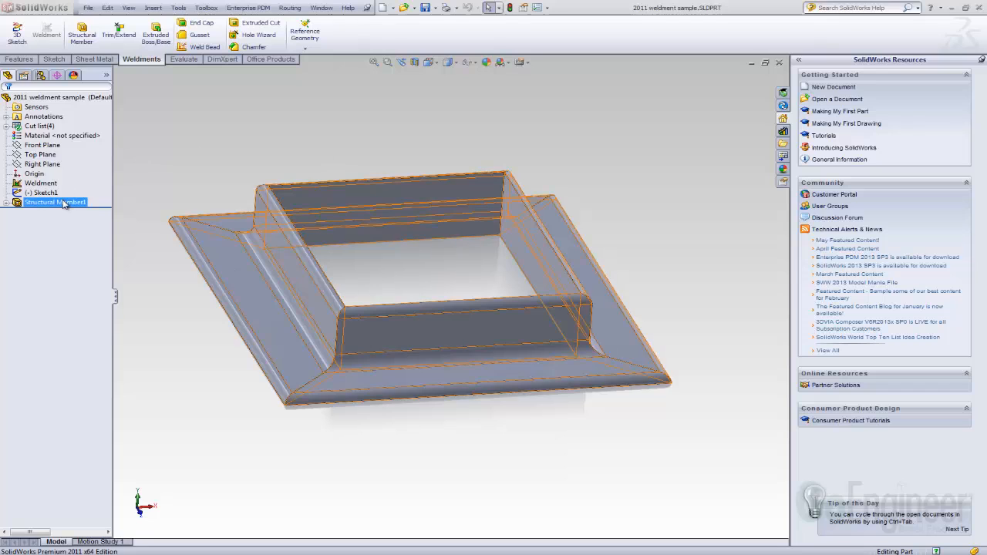
mouse_move(62, 203)
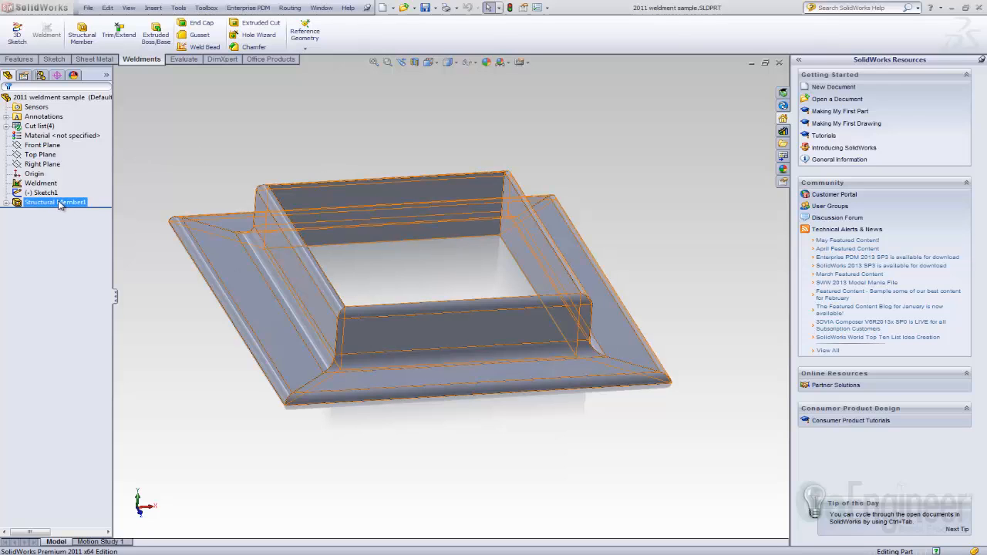
right_click(54, 202)
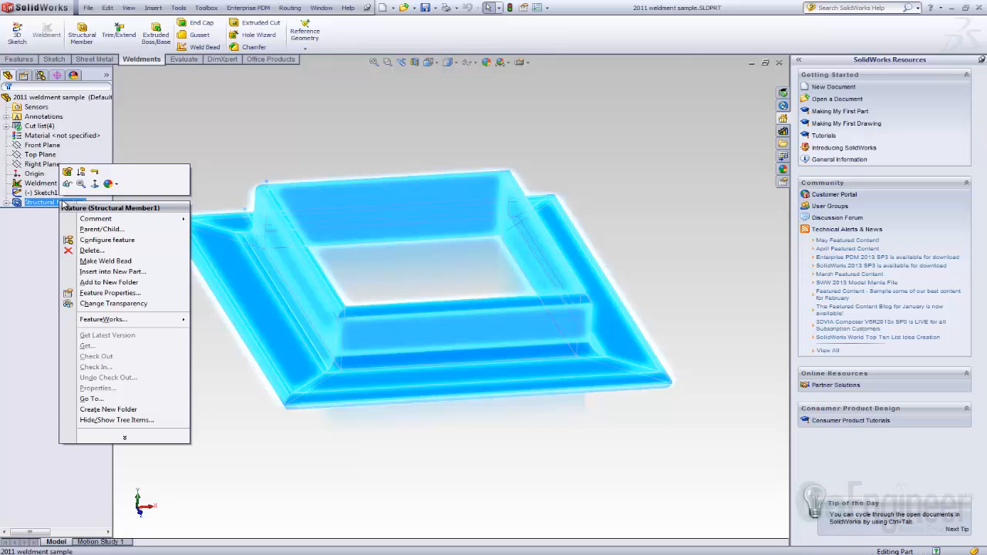
mouse_move(68, 172)
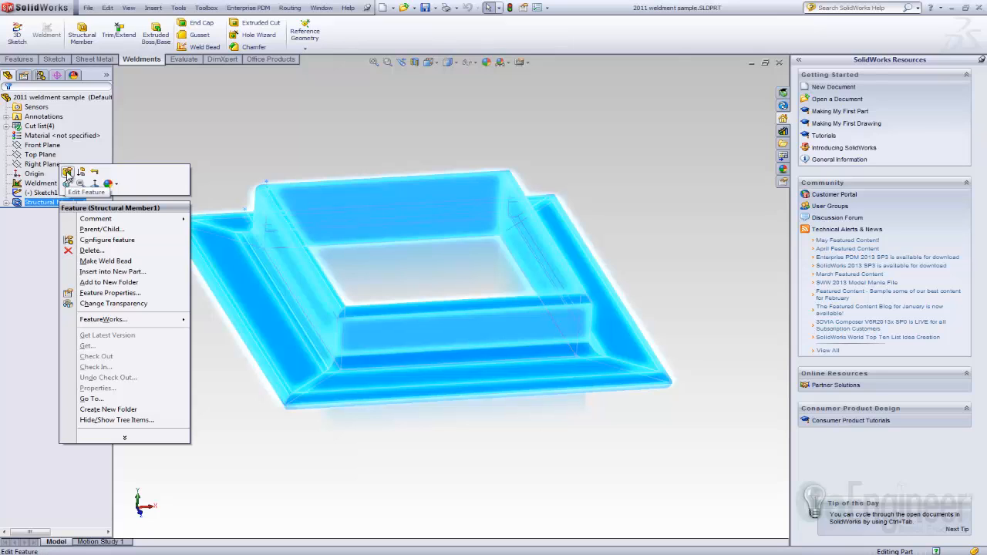
click(86, 191)
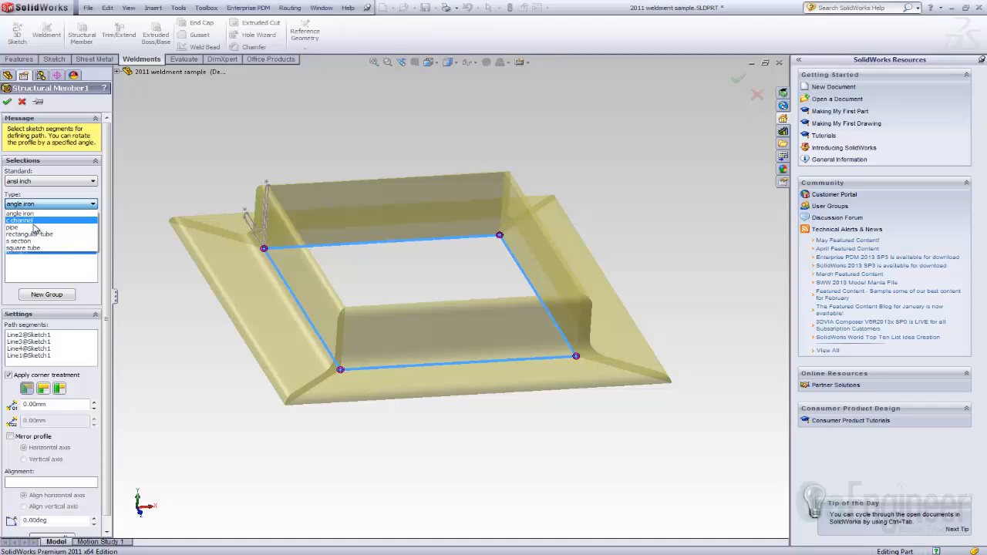
click(21, 221)
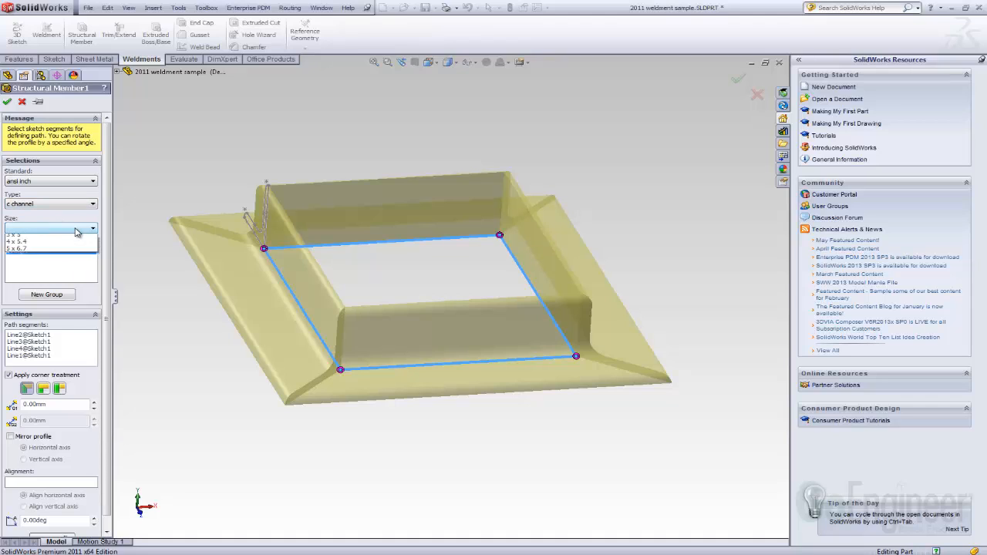
click(34, 246)
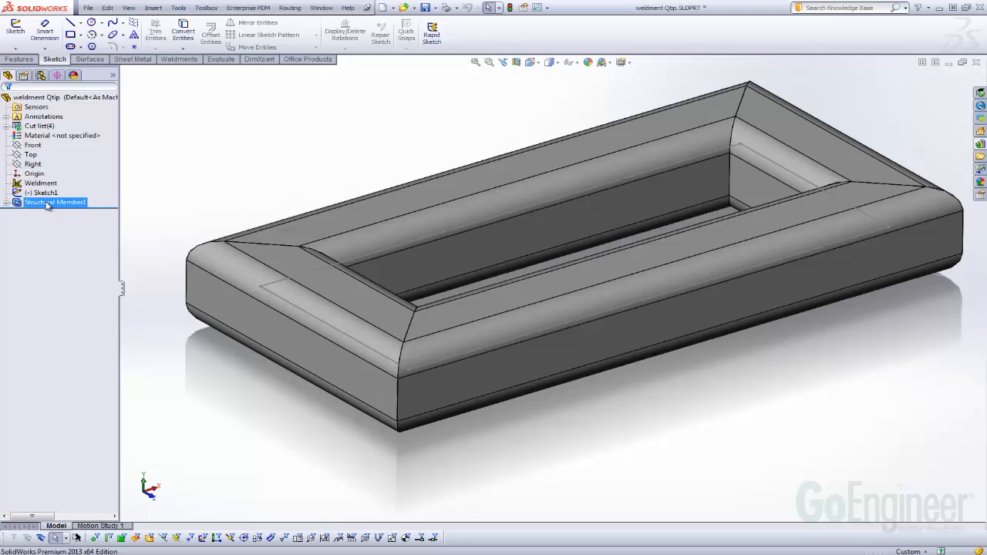
right_click(54, 202)
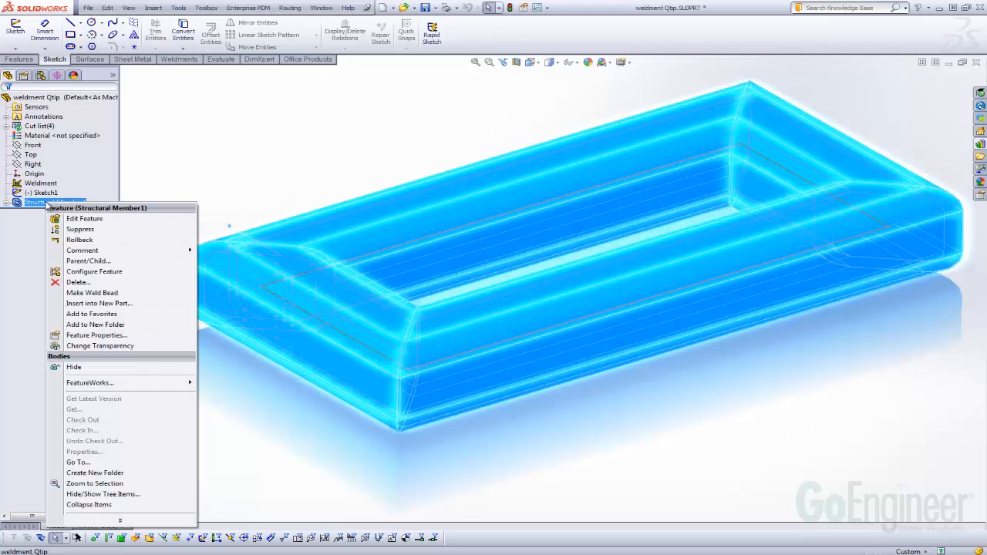
click(84, 219)
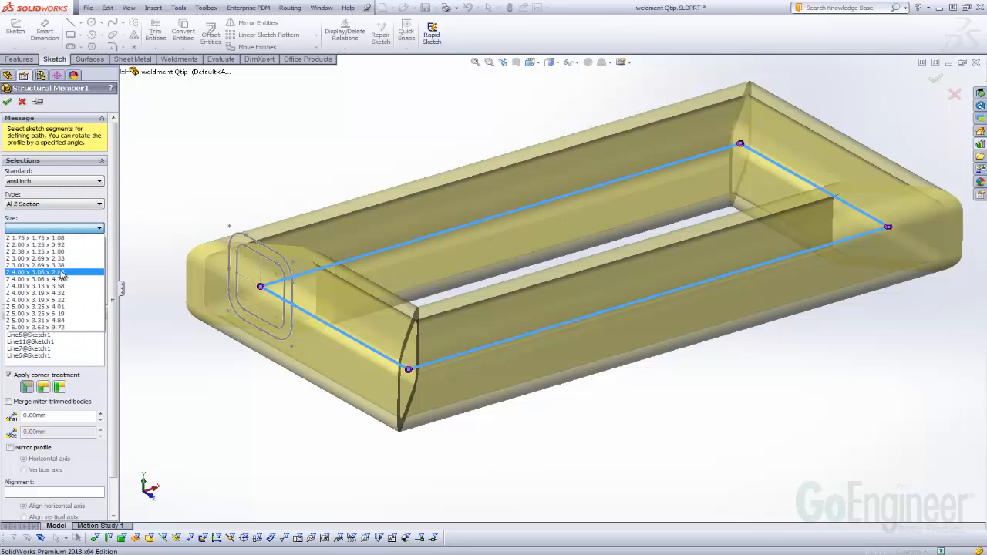
click(49, 238)
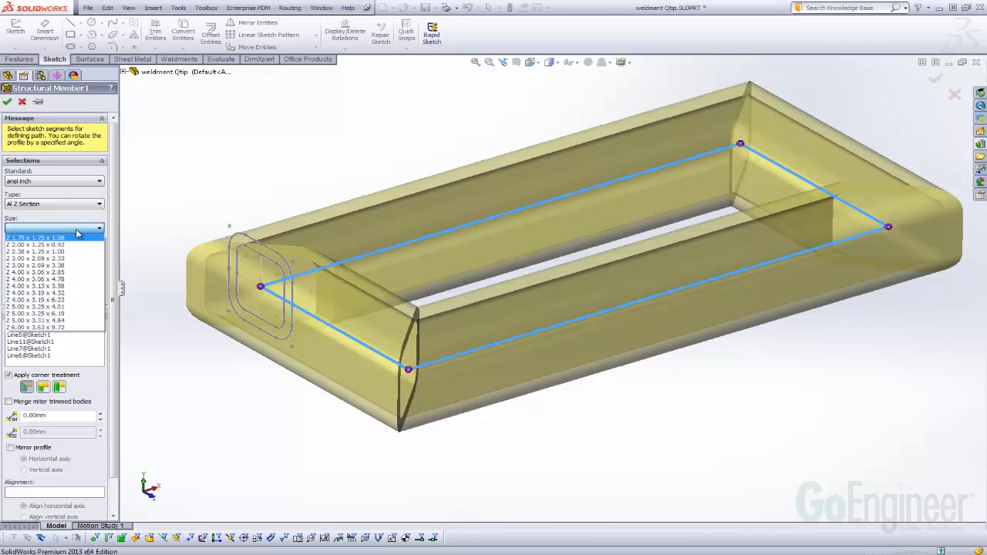
click(6, 102)
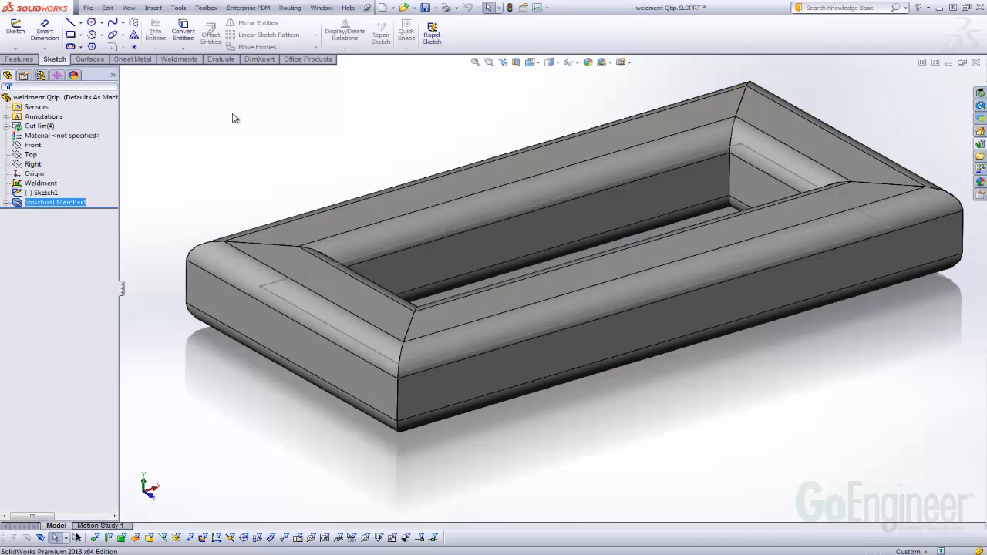
mouse_move(980, 145)
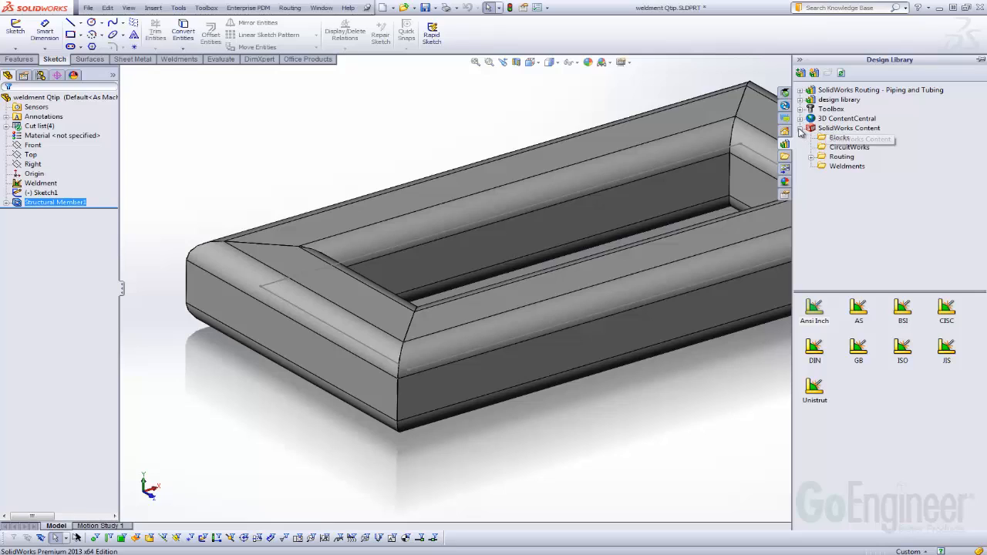
mouse_move(842, 133)
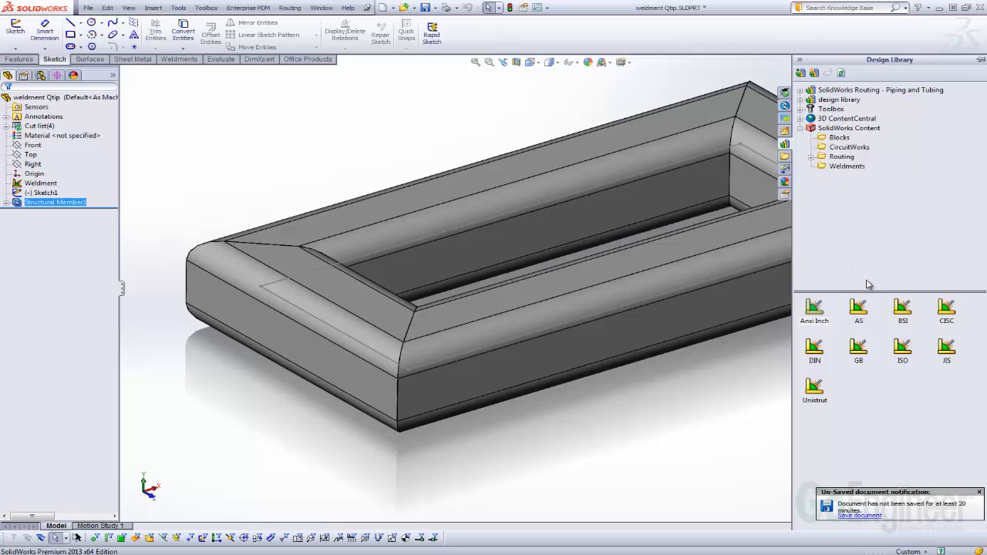
mouse_move(815, 308)
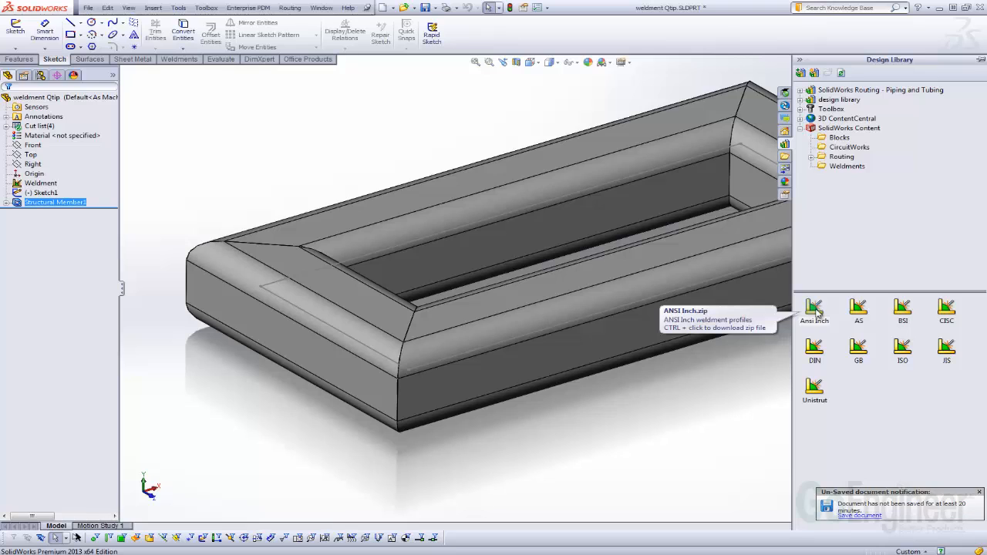
Download the ANSI inch weldment profiles zip from Design Library's SolidWorks Content > Weldments.
click(814, 305)
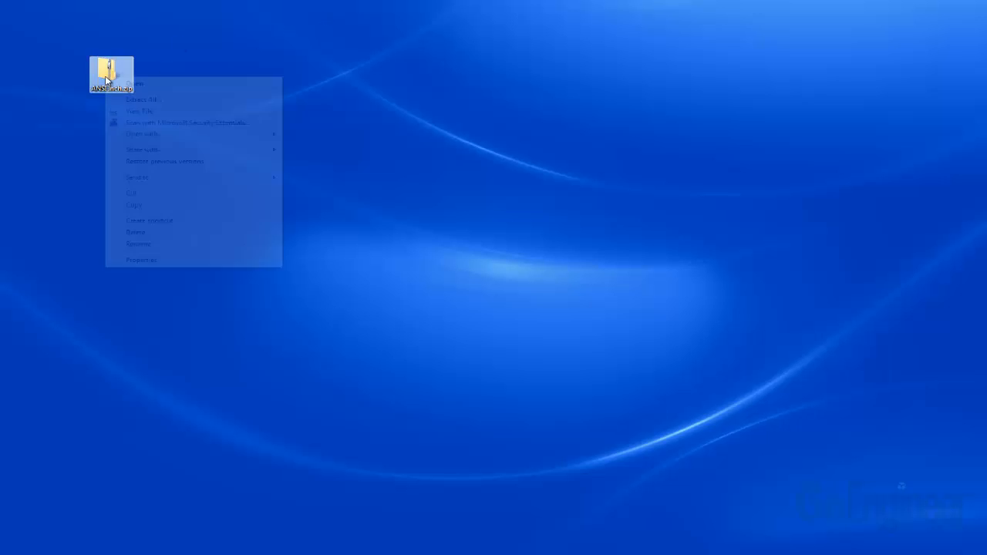
Extract the downloaded weldment profiles zip on the desktop.
click(142, 99)
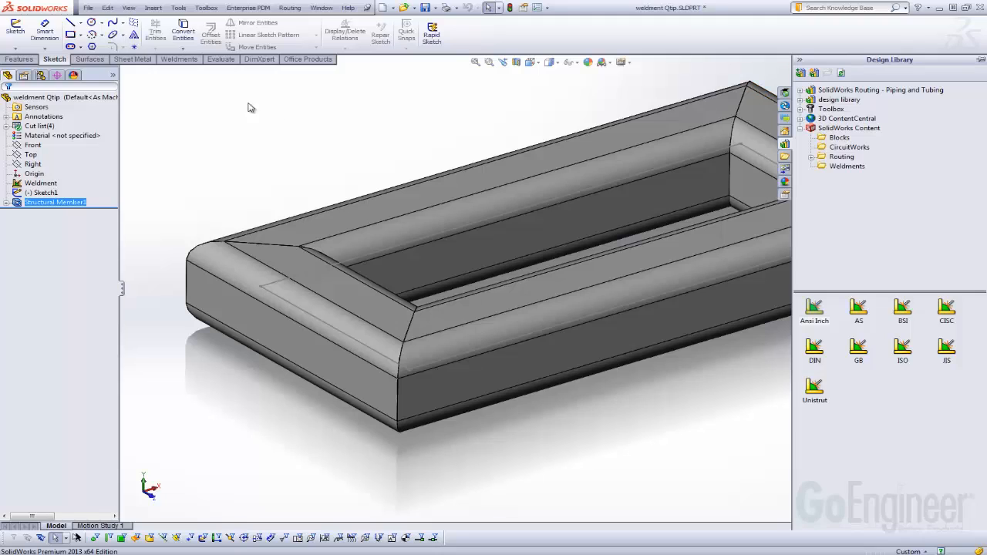
Show the Weldment Profiles path under System Options > File Locations, then accept and close.
click(179, 7)
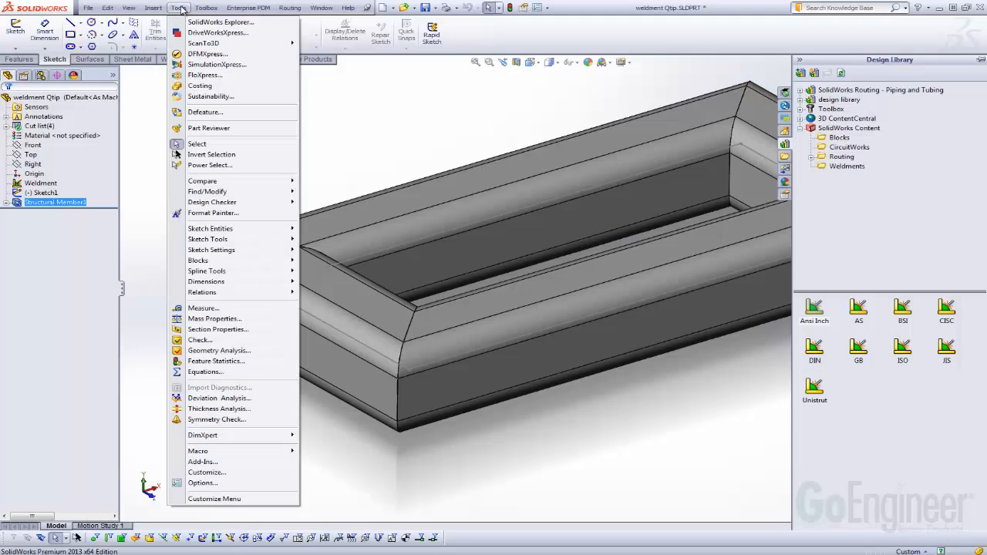
mouse_move(207, 472)
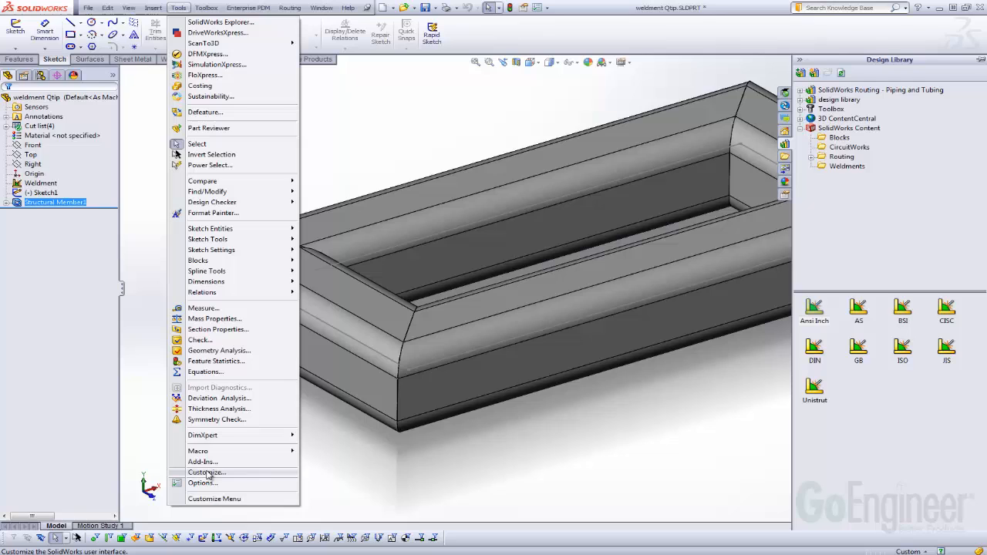
click(202, 483)
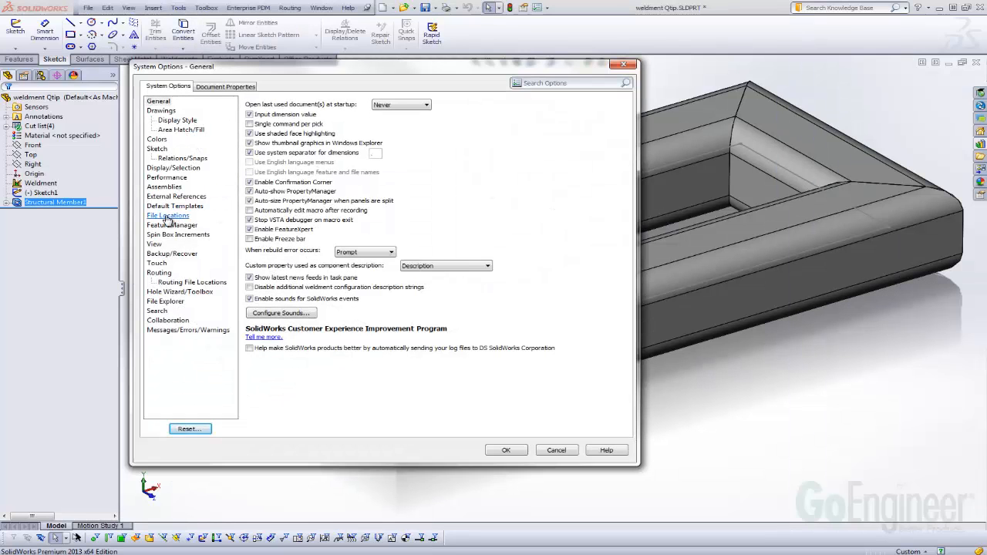
click(167, 216)
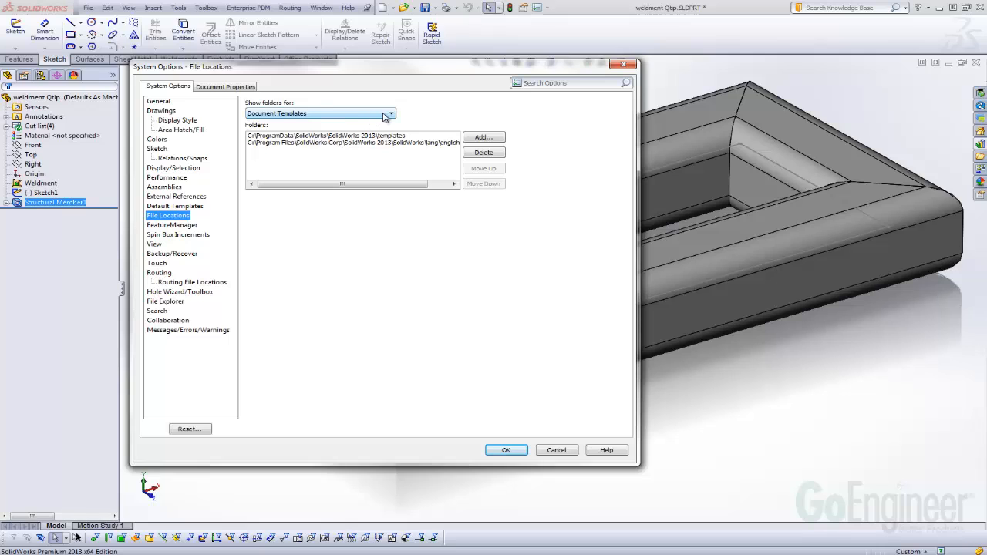
click(390, 114)
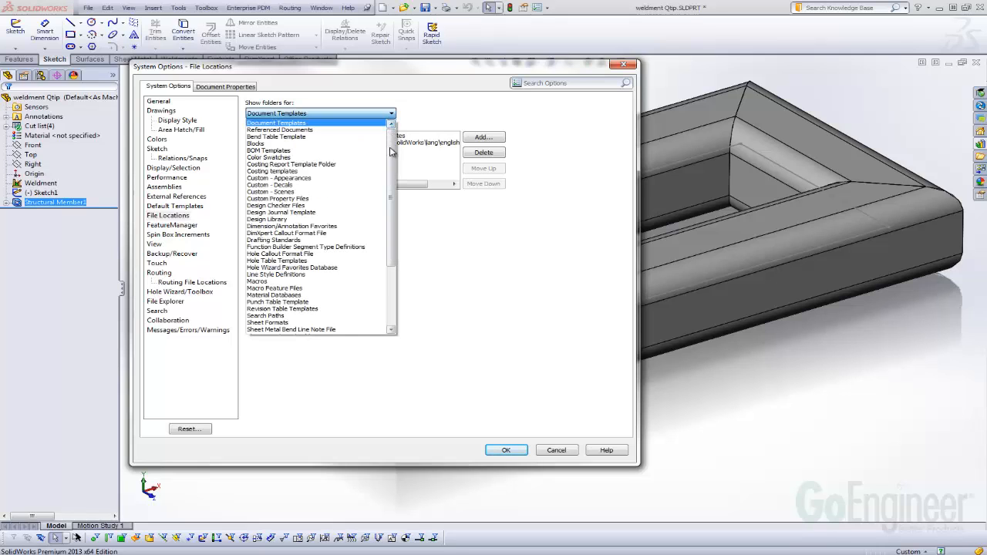
click(271, 308)
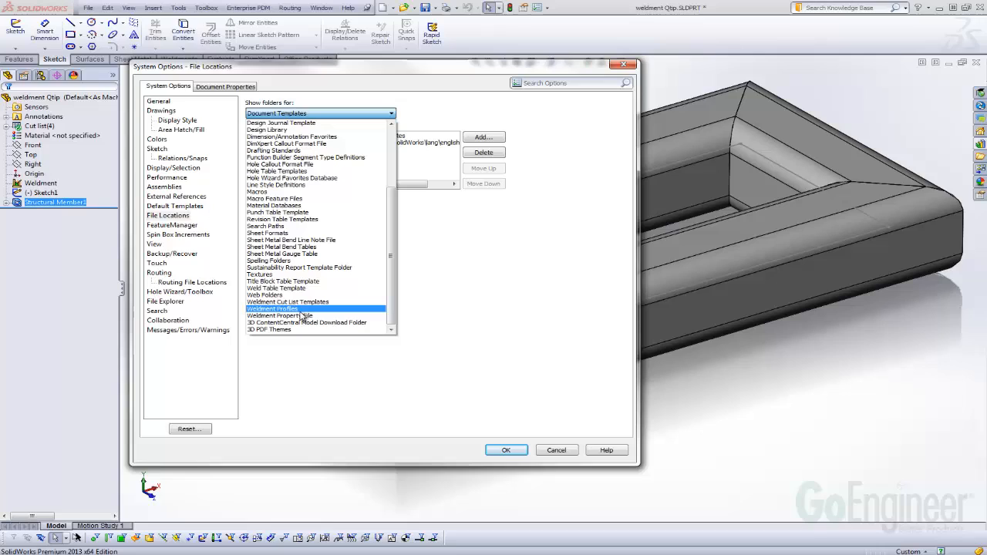
click(271, 308)
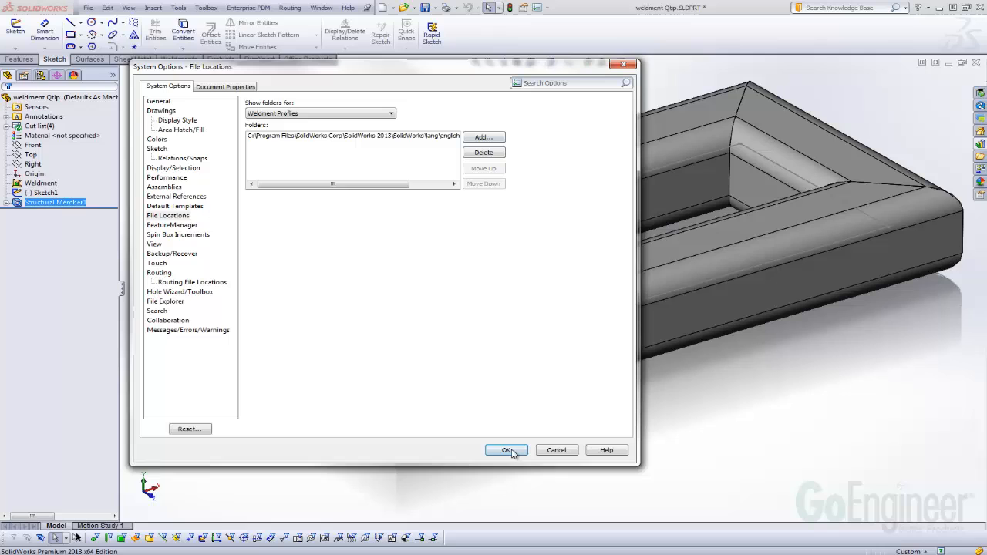
click(506, 450)
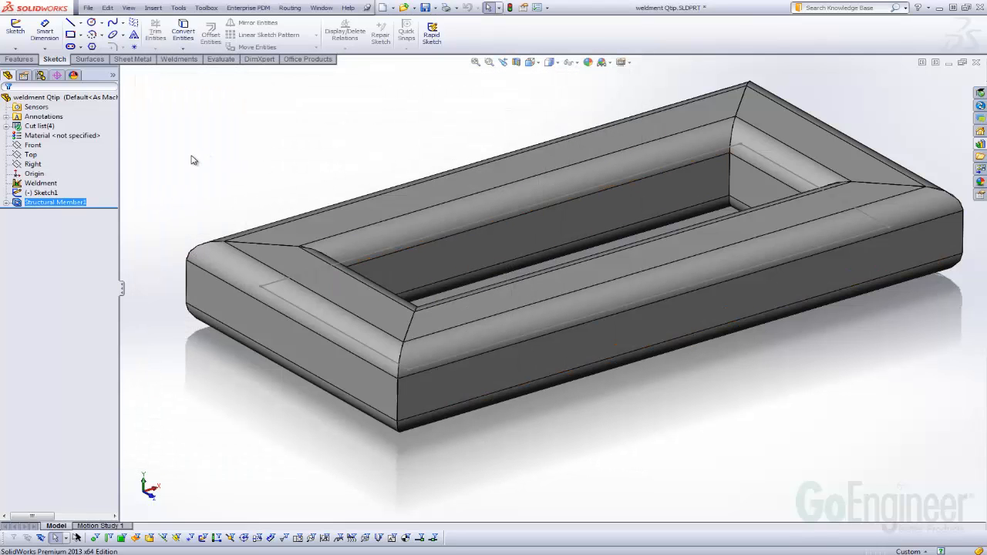
mouse_move(238, 137)
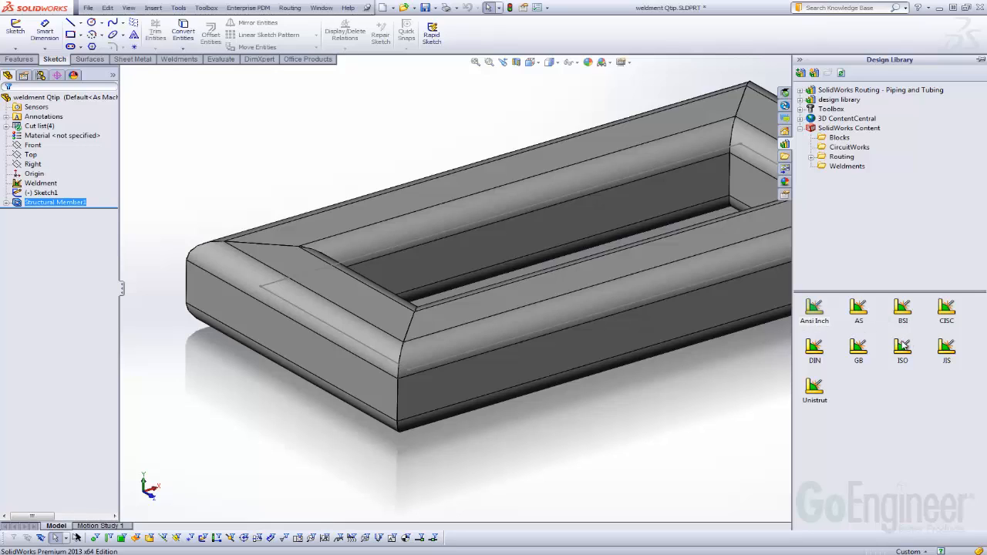
mouse_move(796, 343)
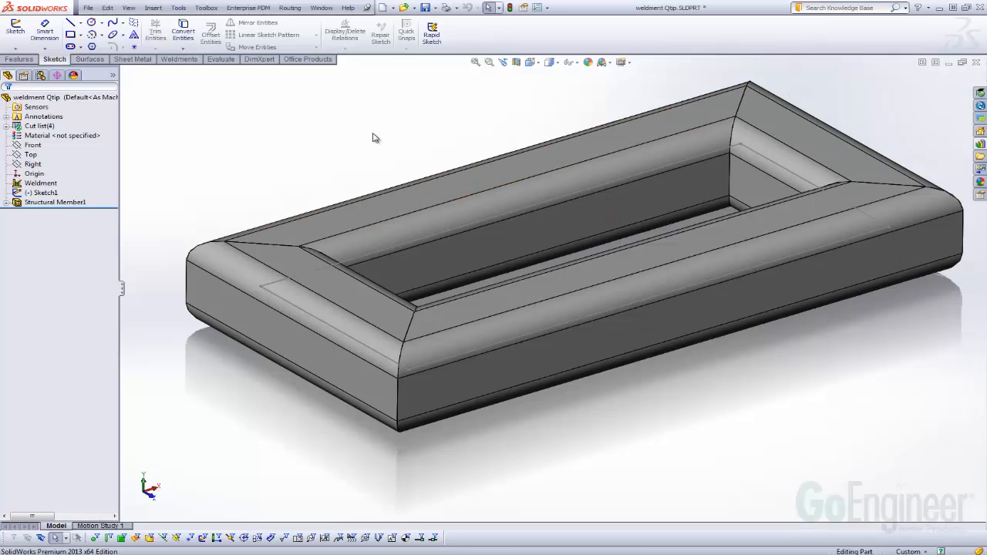
mouse_move(491, 142)
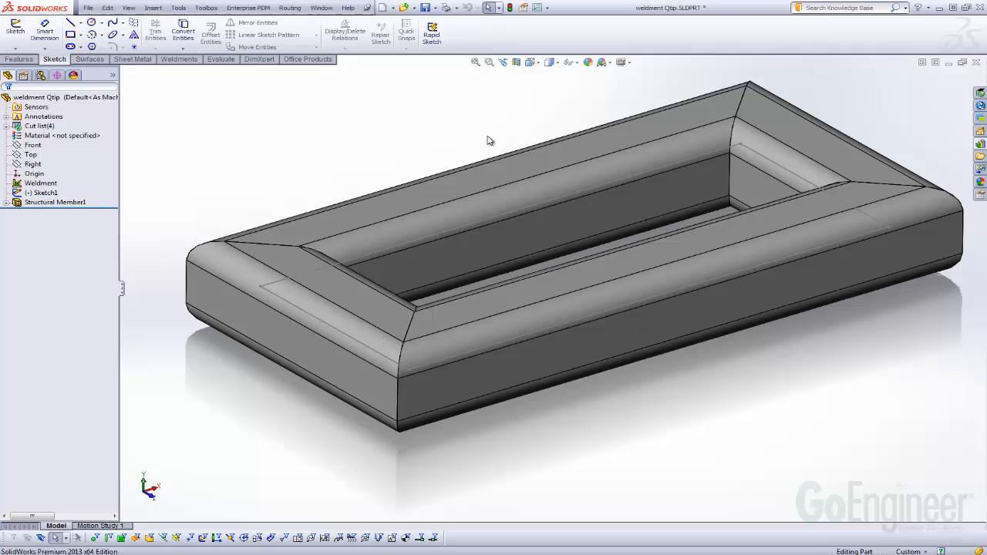